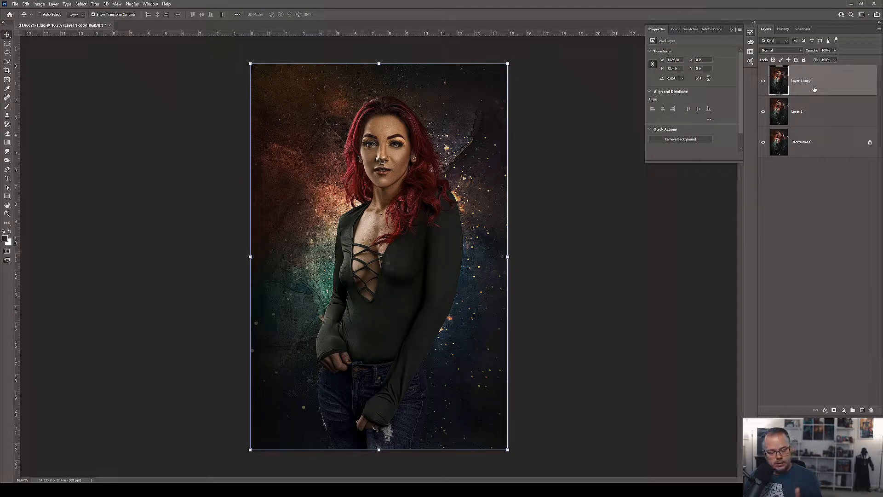
Step: Rename the duplicate portrait layers to 'highlights' and 'shadows', selecting highlights
double_click(801, 80)
type("Highlights")
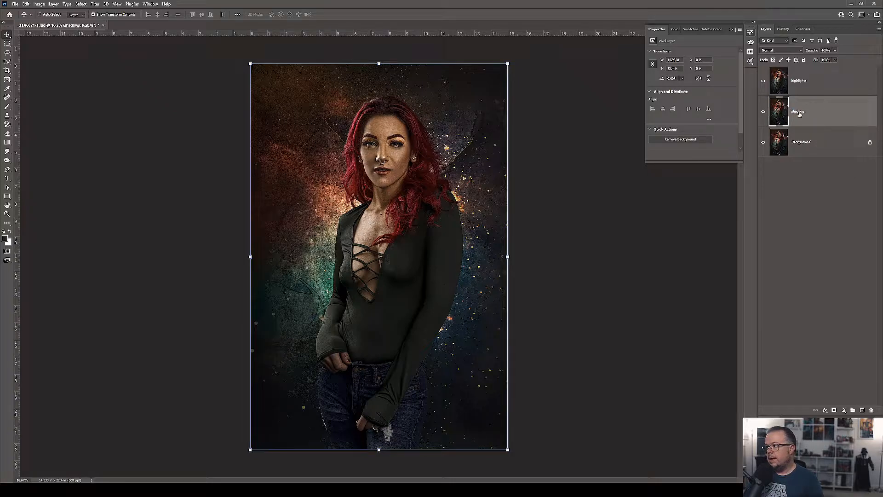
left_click(817, 80)
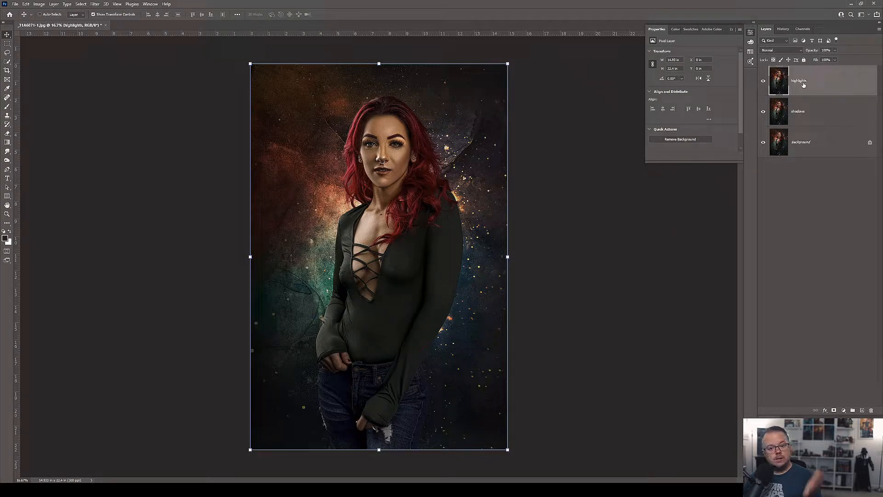
Step: Set the highlights layer to Screen and the shadows layer to Soft Light blend mode
left_click(781, 50)
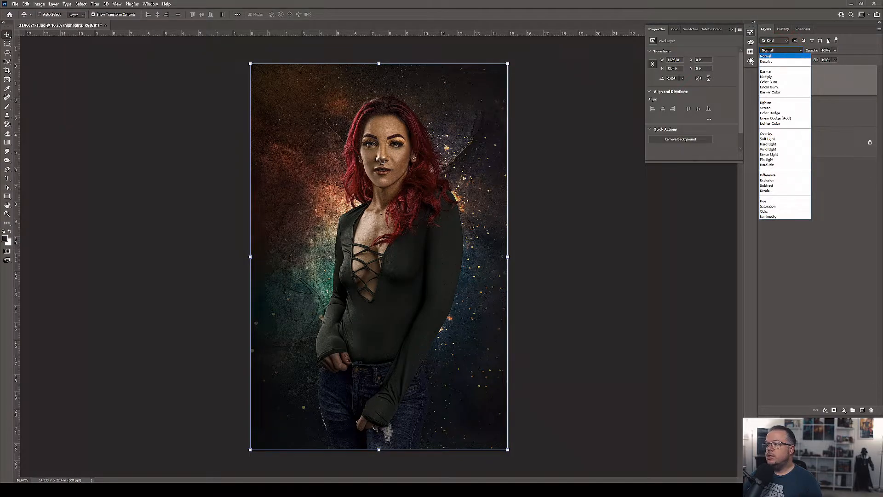
left_click(766, 106)
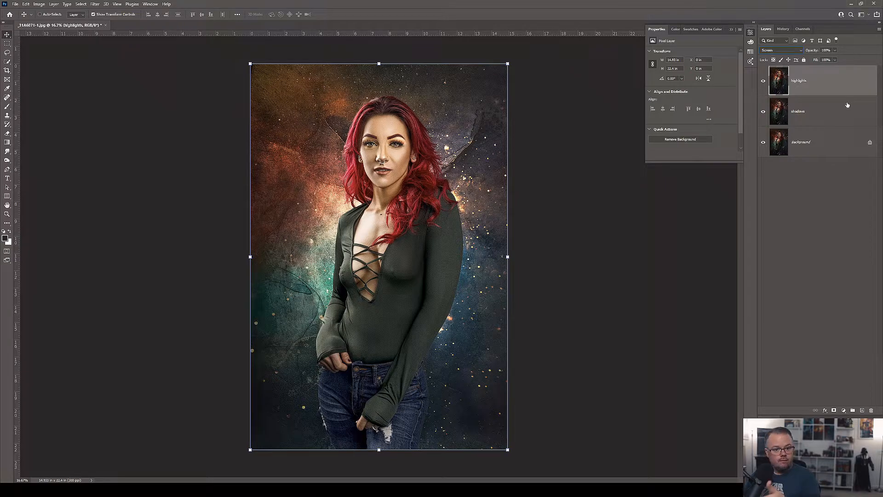
mouse_move(816, 126)
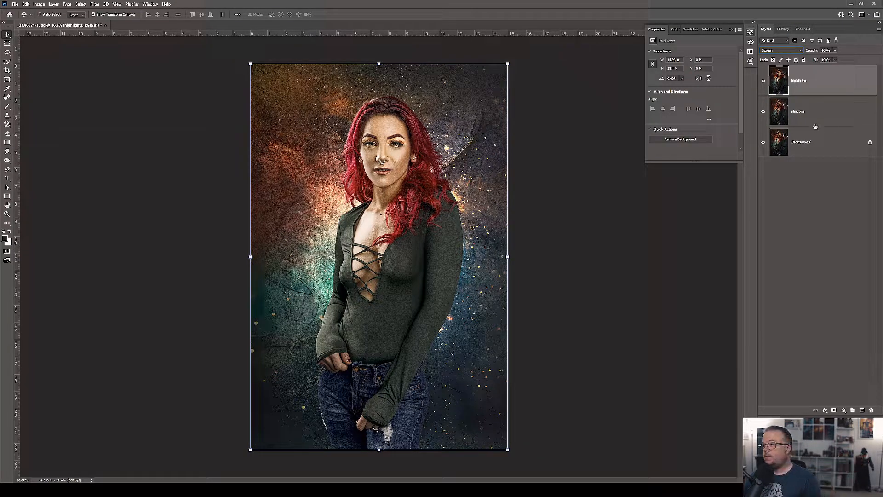
left_click(798, 111)
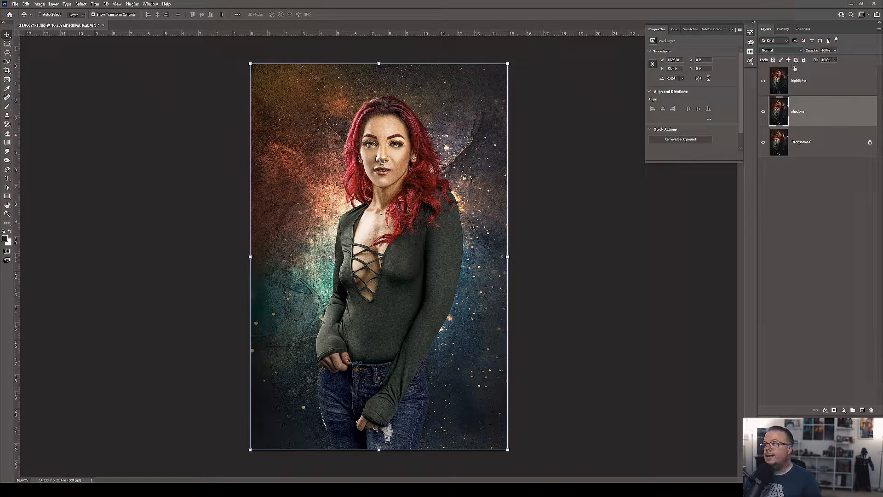
left_click(783, 49)
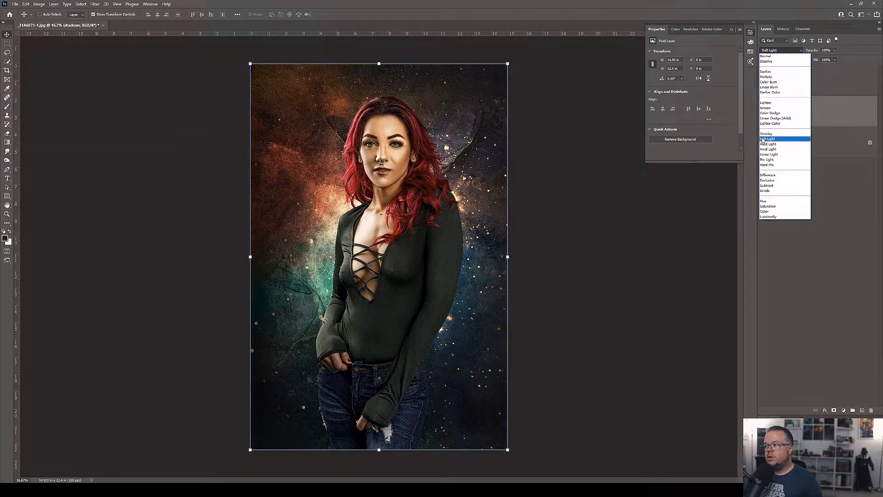
left_click(769, 138)
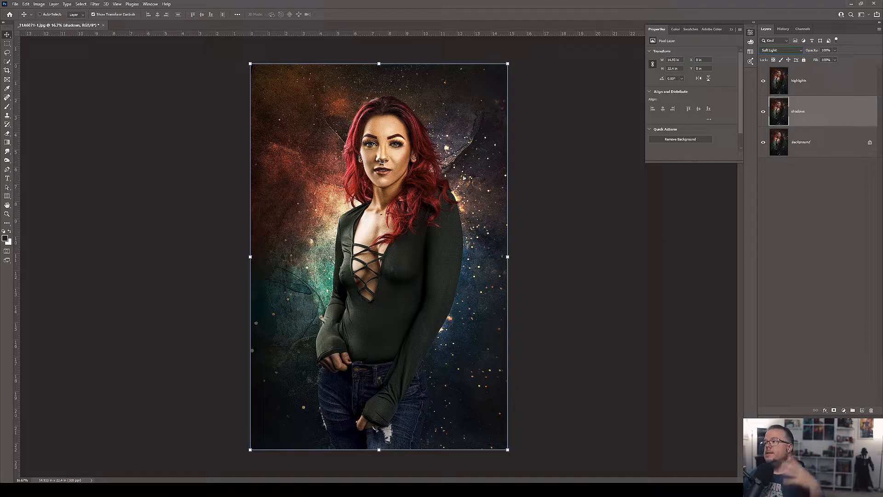
left_click(814, 86)
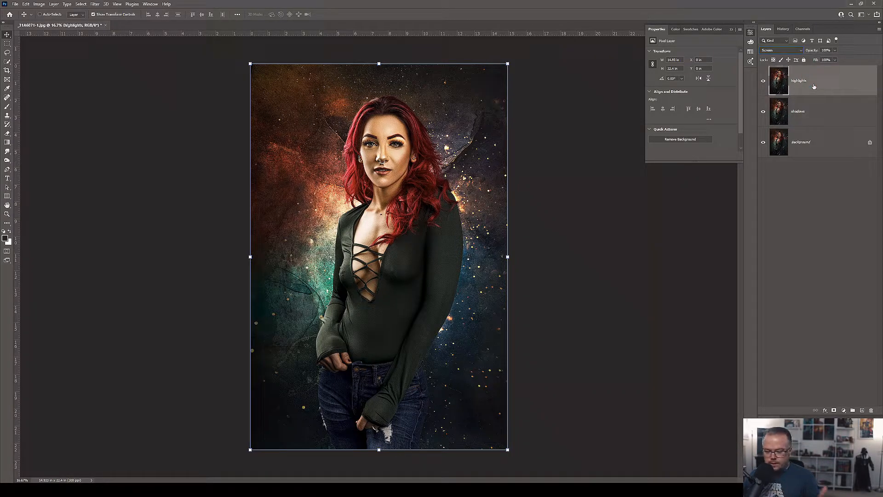
mouse_move(828, 120)
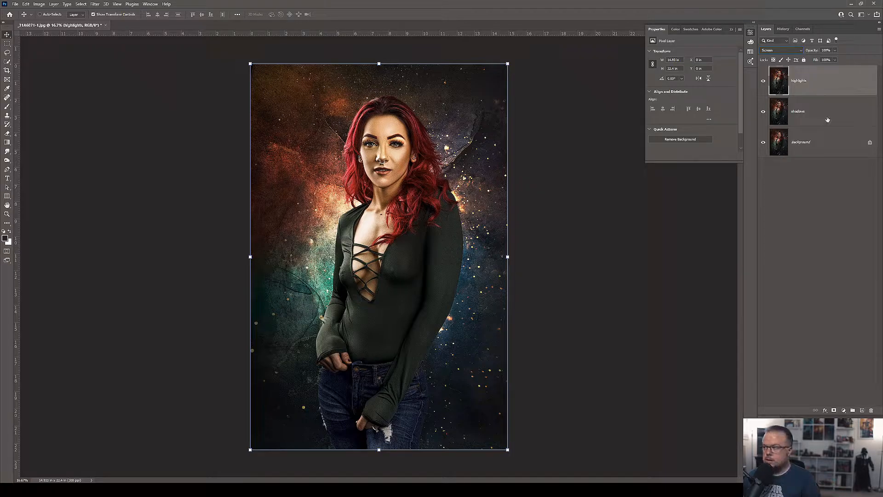
left_click(821, 111)
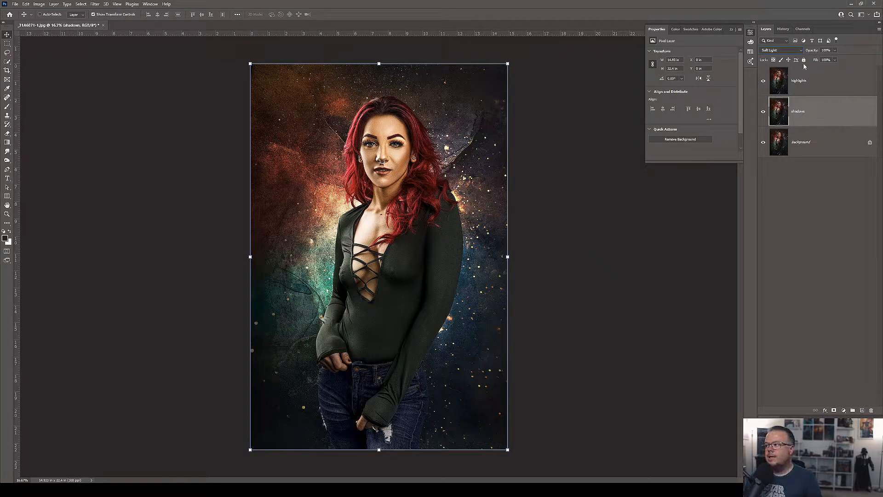
left_click(799, 80)
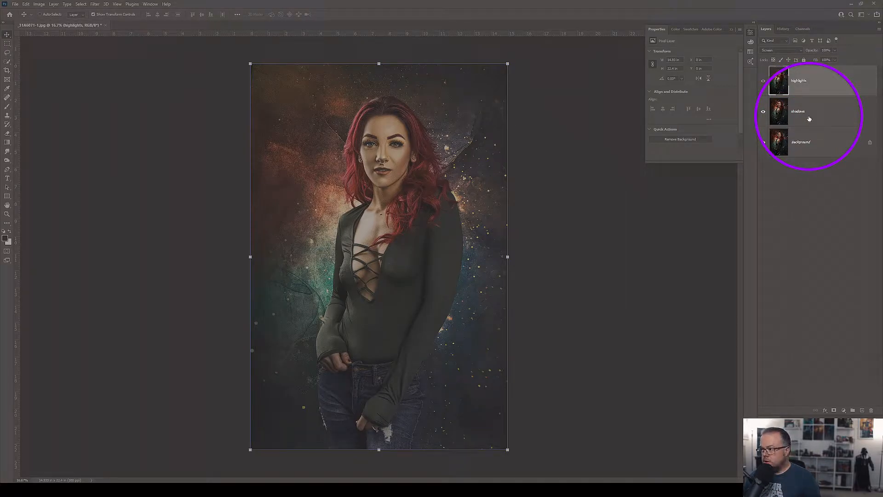
Step: Select the top layer in preparation for stamping a merged composite
left_click(811, 80)
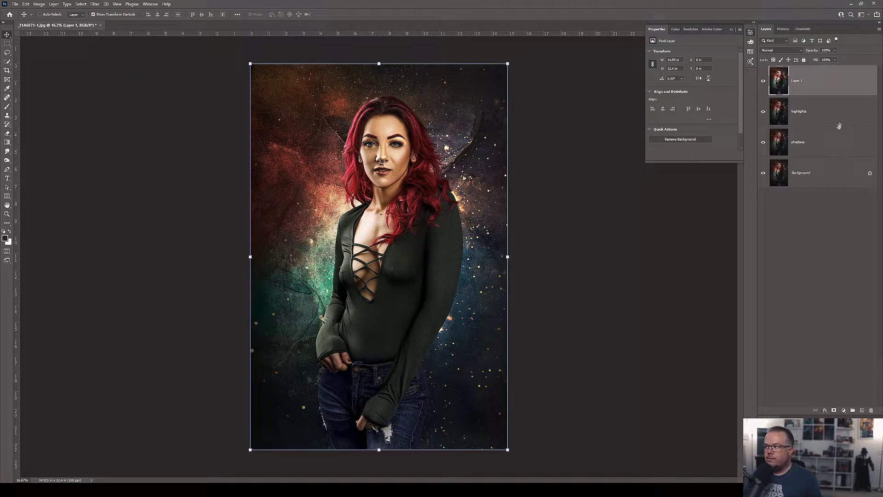
mouse_move(830, 117)
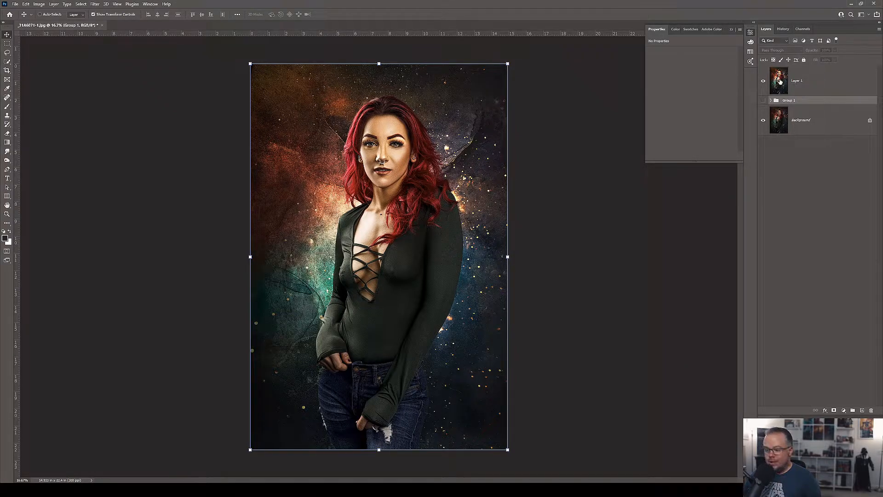
left_click(796, 81)
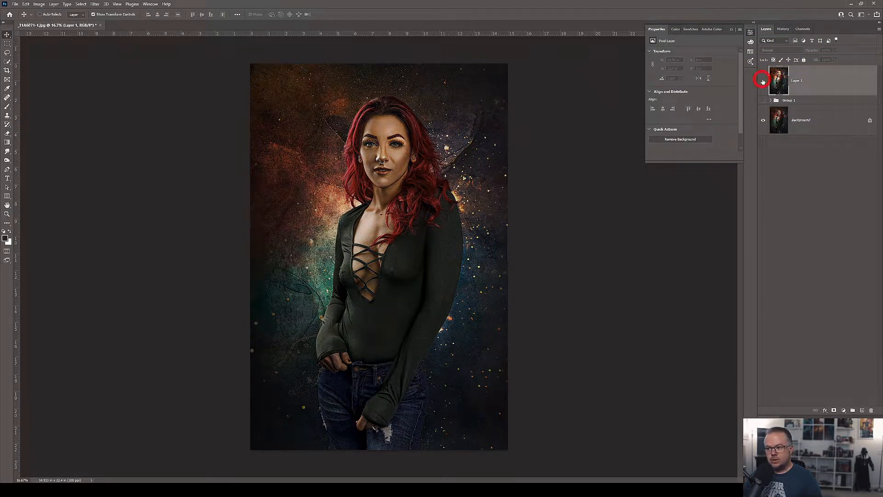
left_click(763, 81)
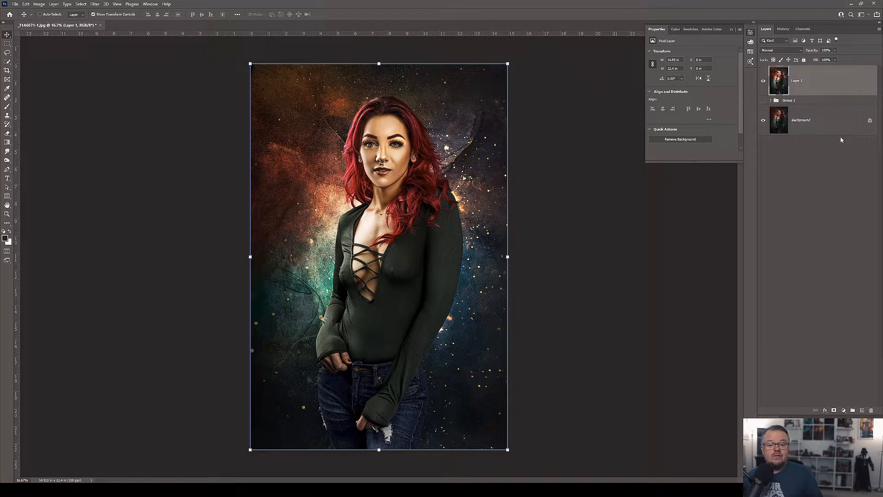
mouse_move(839, 139)
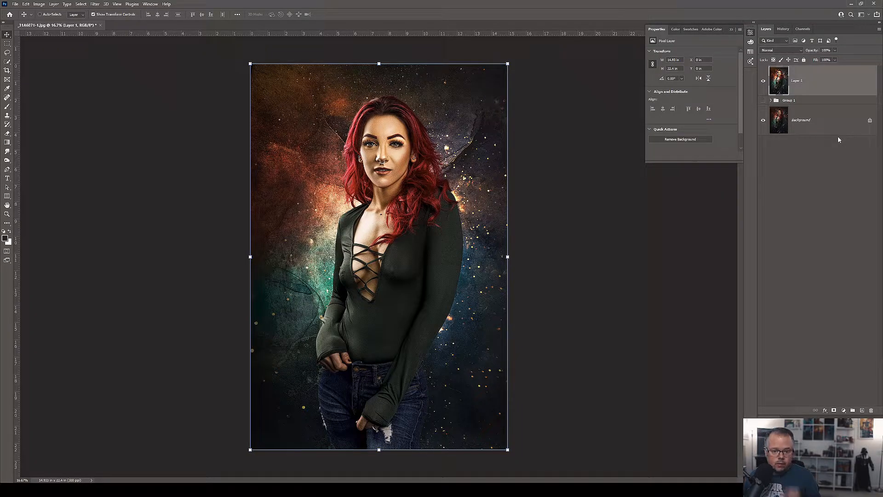
mouse_move(831, 138)
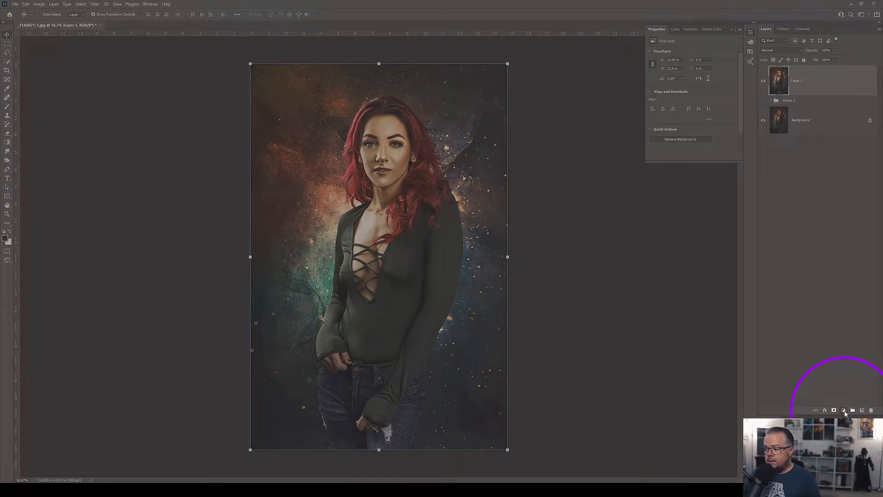
Step: Add a Brightness/Contrast adjustment layer and drag its brightness and contrast sliders higher
left_click(844, 411)
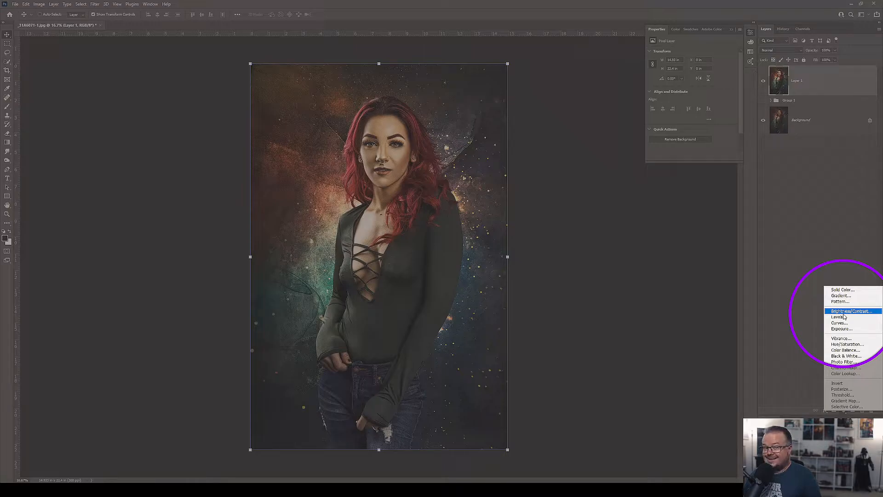
left_click(851, 311)
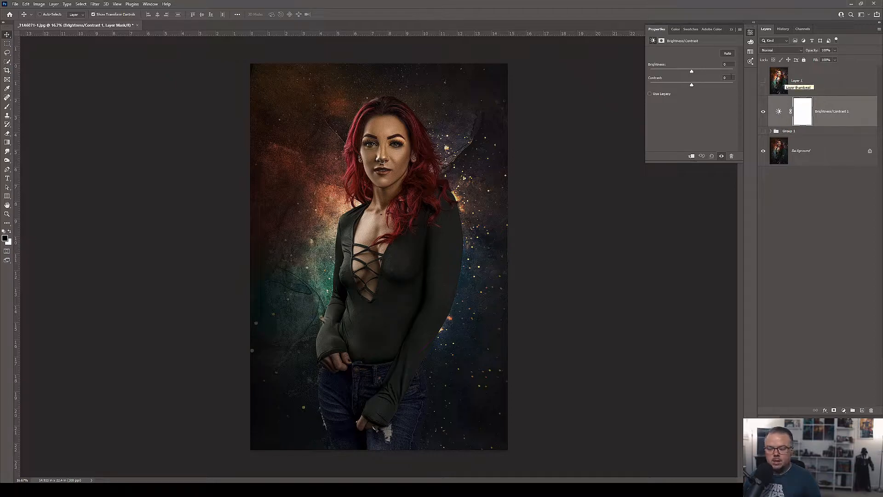
left_click_drag(691, 70, 703, 71)
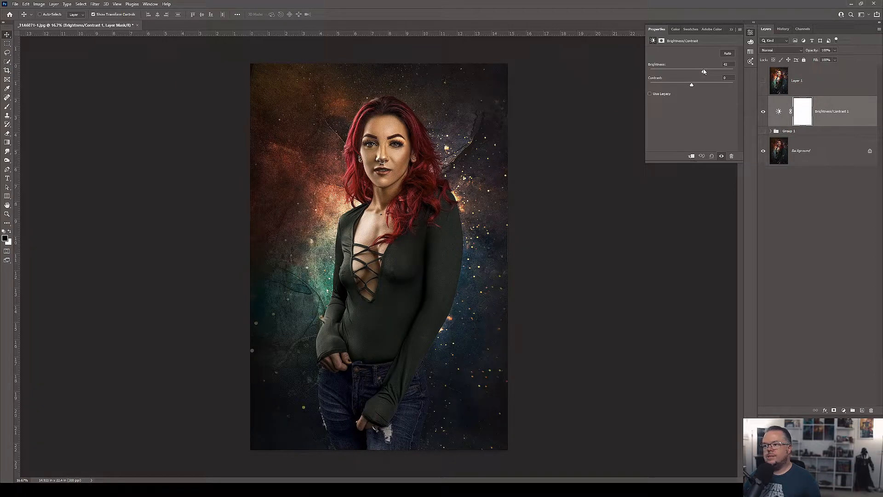
left_click_drag(703, 70, 706, 70)
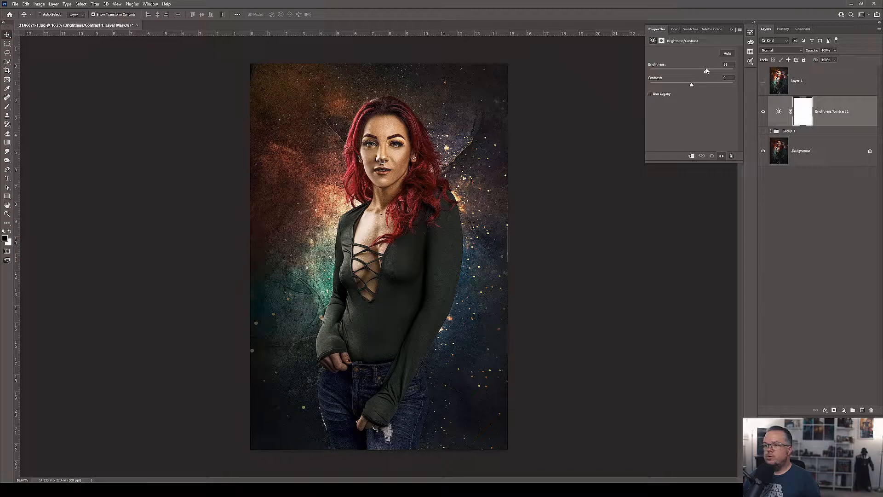
left_click_drag(705, 71, 708, 70)
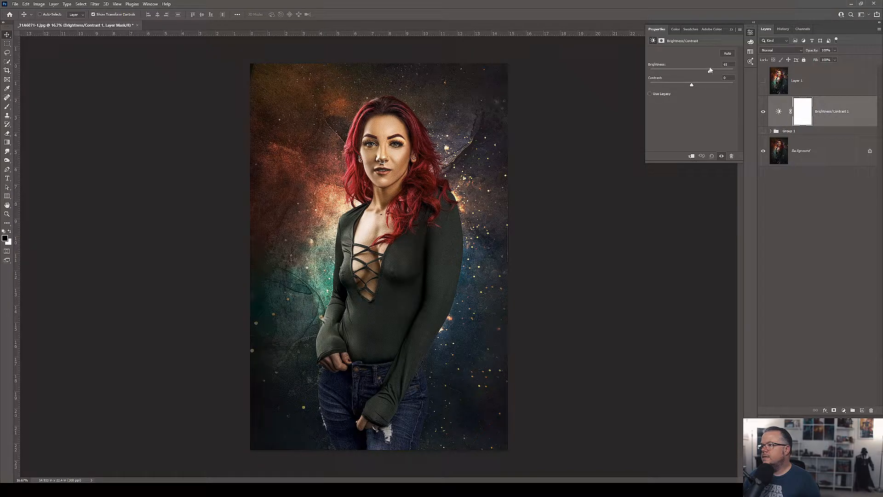
left_click_drag(690, 84, 695, 84)
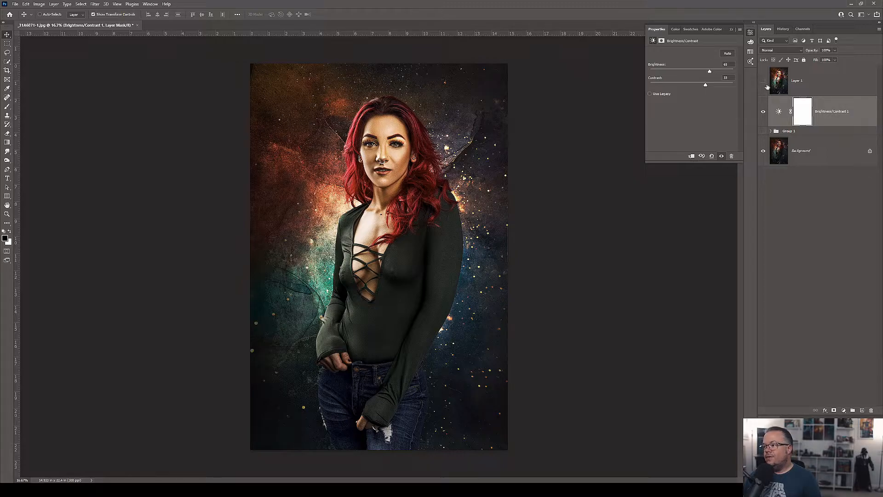
Step: Select Layer 1, then the Brightness/Contrast adjustment, and operate the Layers panel below it
left_click(806, 80)
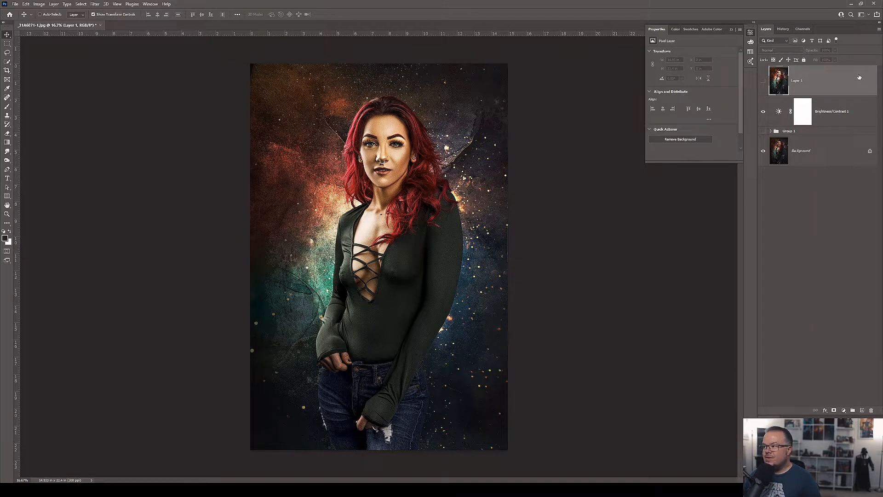
left_click(831, 111)
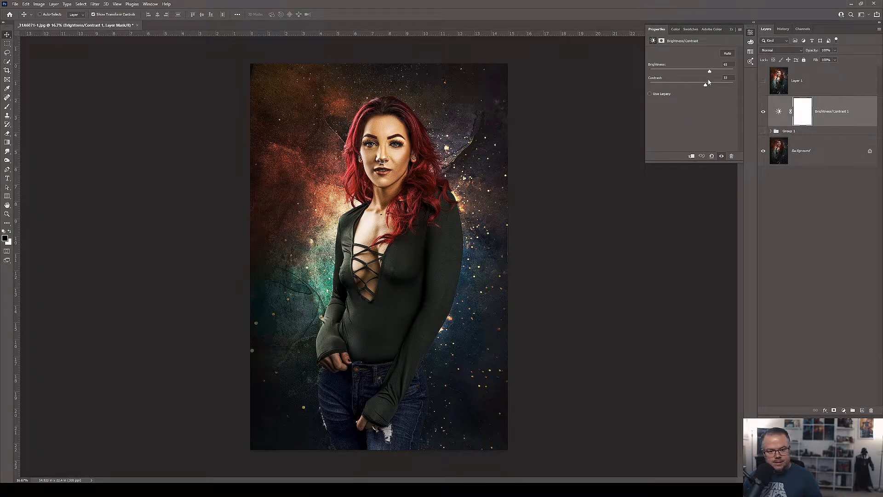
left_click(771, 132)
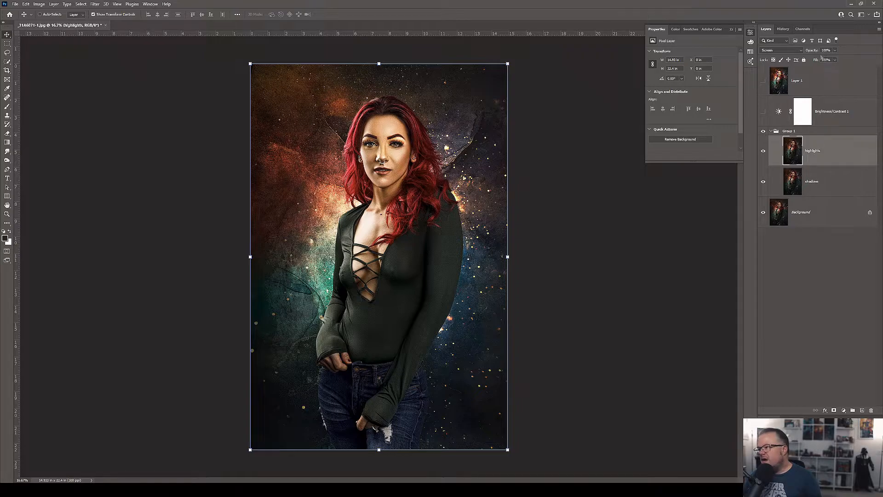
Step: Scrub the highlights layer's Opacity lower in the Layers panel
left_click_drag(833, 59, 821, 60)
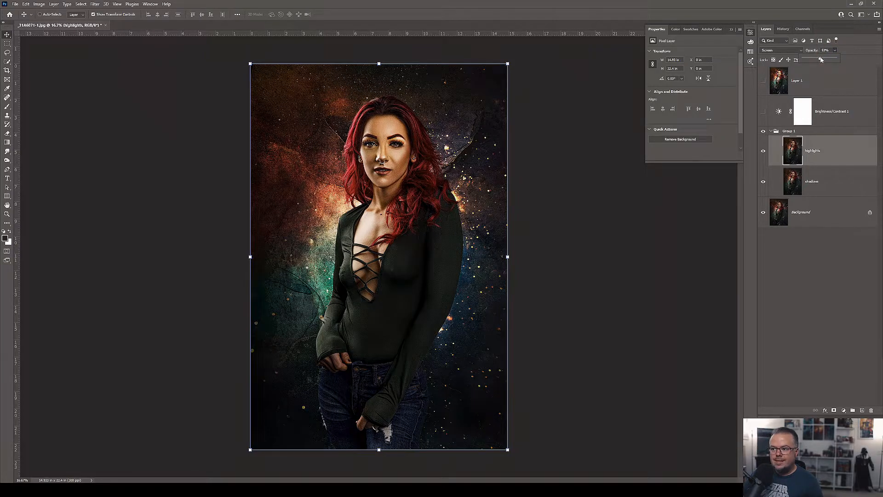
left_click(812, 182)
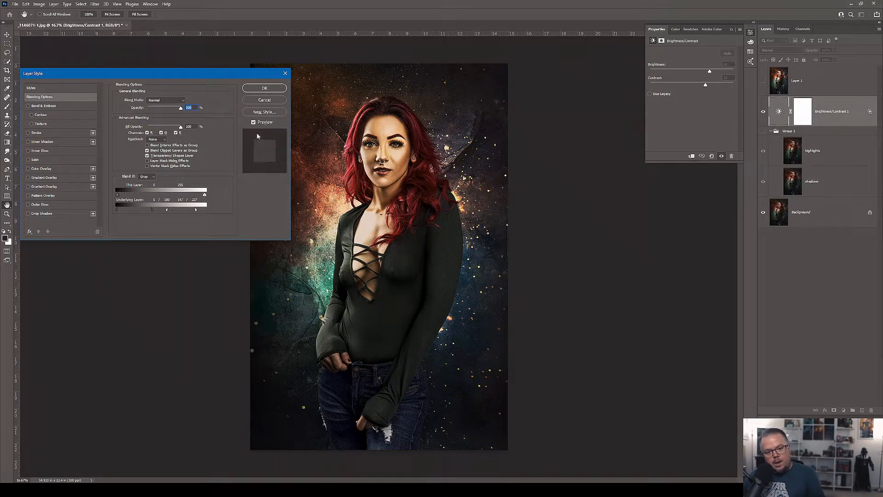
Step: Confirm the Blend If settings on the Brightness/Contrast adjustment with OK
left_click(264, 87)
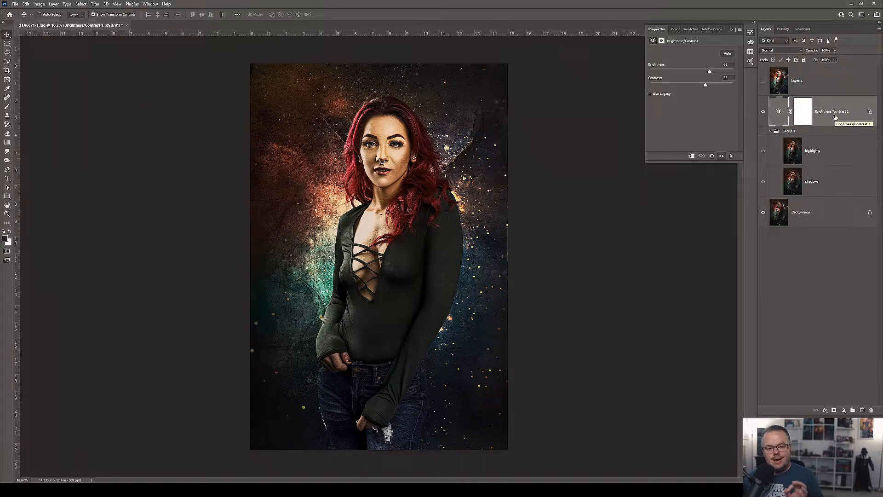
Step: Make Layer 1 visible and active, and hide the Brightness/Contrast adjustment
left_click(811, 80)
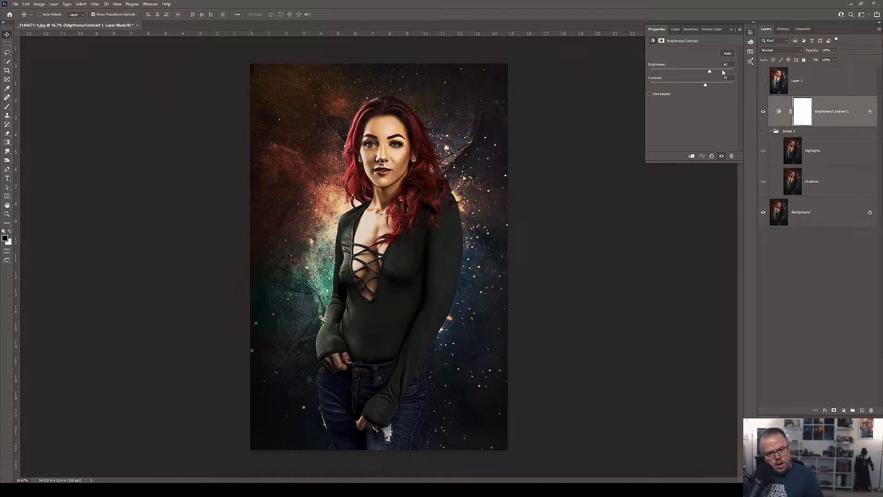
left_click(800, 80)
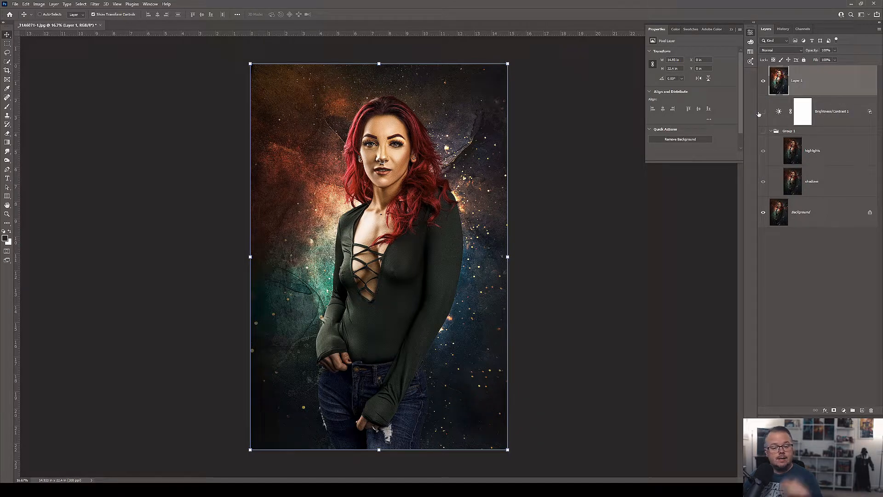
left_click(777, 132)
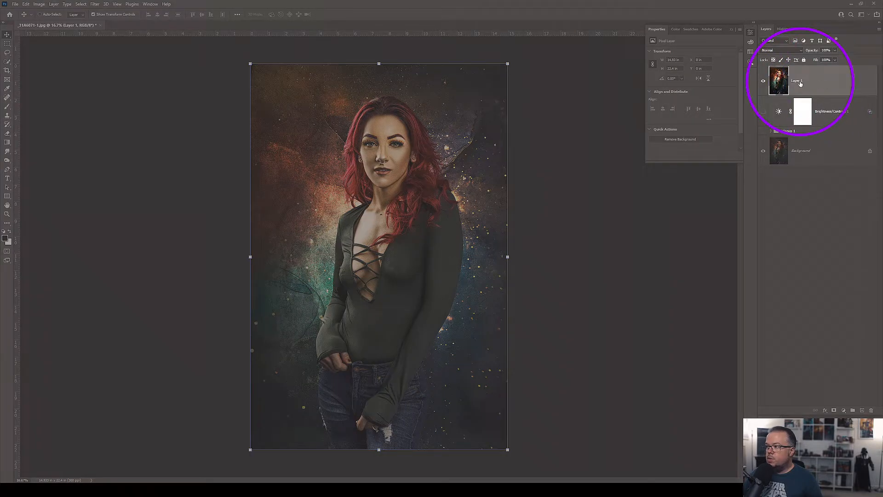
Step: Split Layer 1's Underlying Layer Blend If sliders to fade it over shadows, then apply
double_click(821, 80)
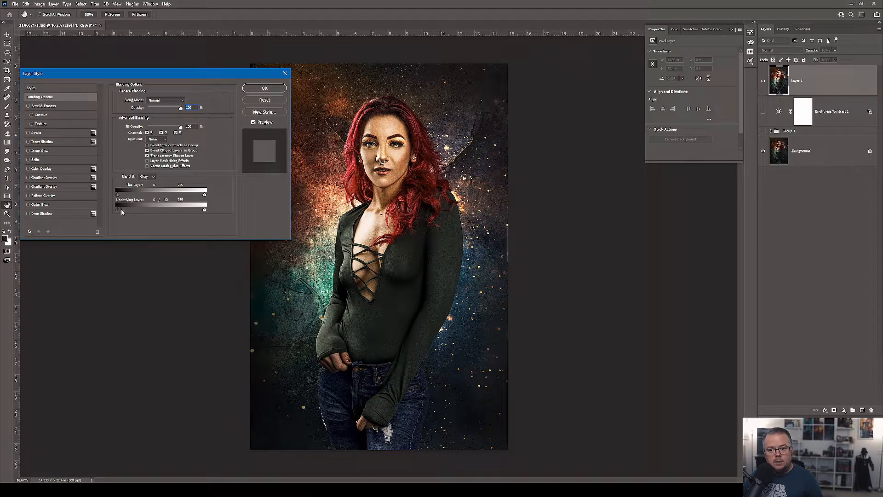
left_click_drag(119, 209, 141, 209)
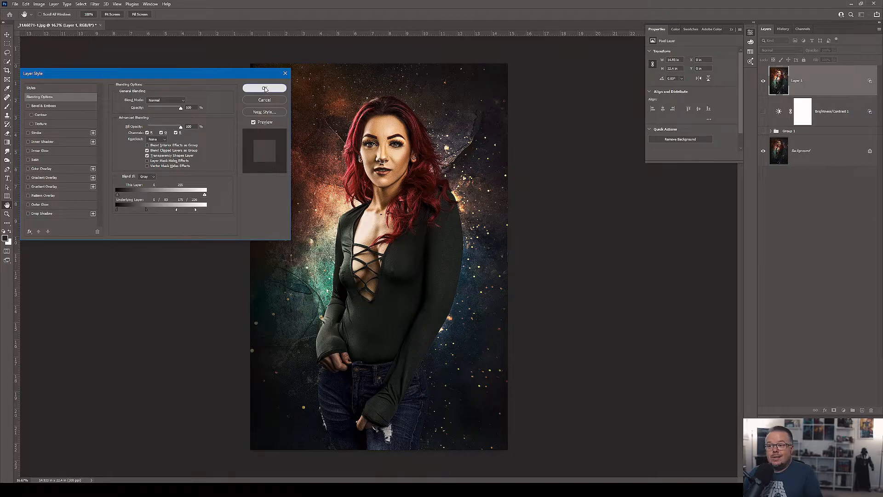
left_click(264, 88)
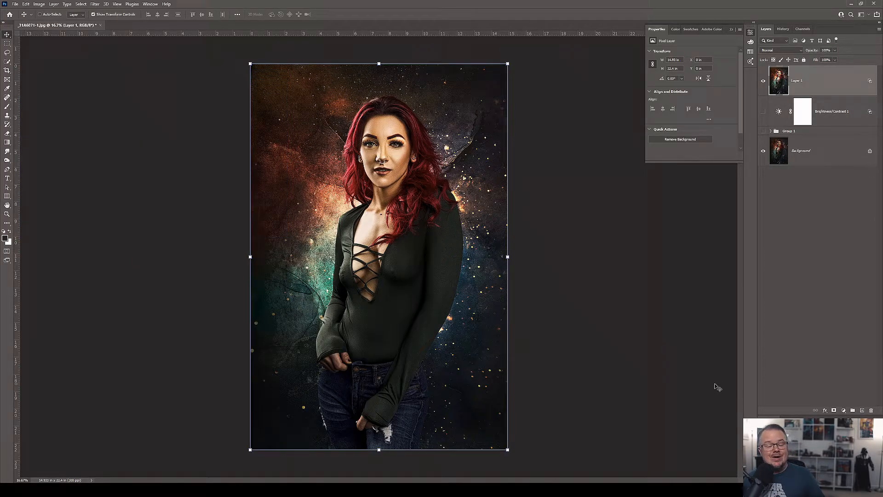